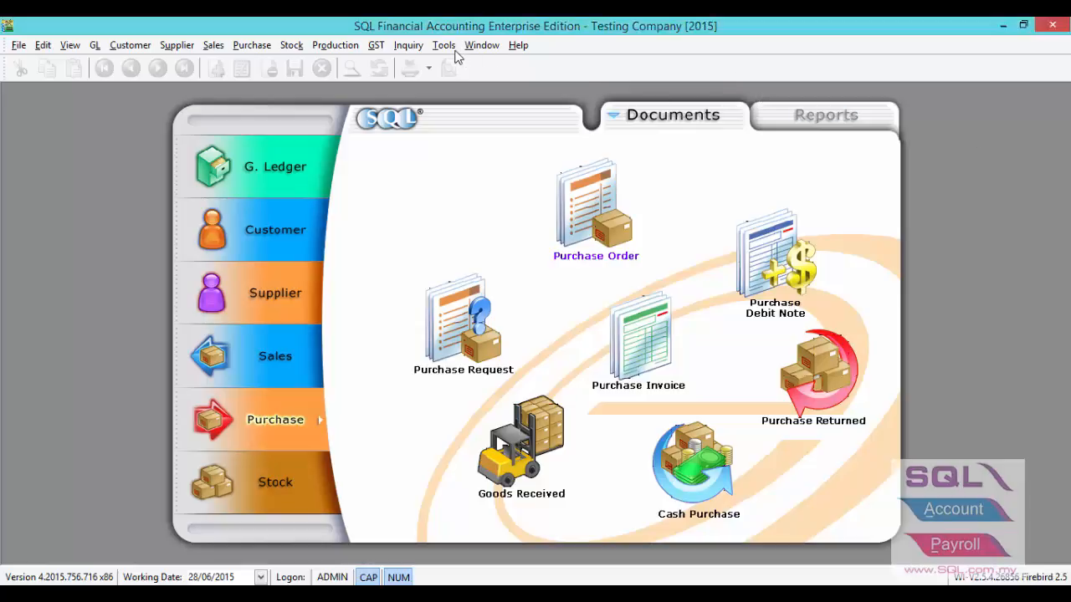
Bring up the Customer menu listing the customer functions.
left_click(444, 43)
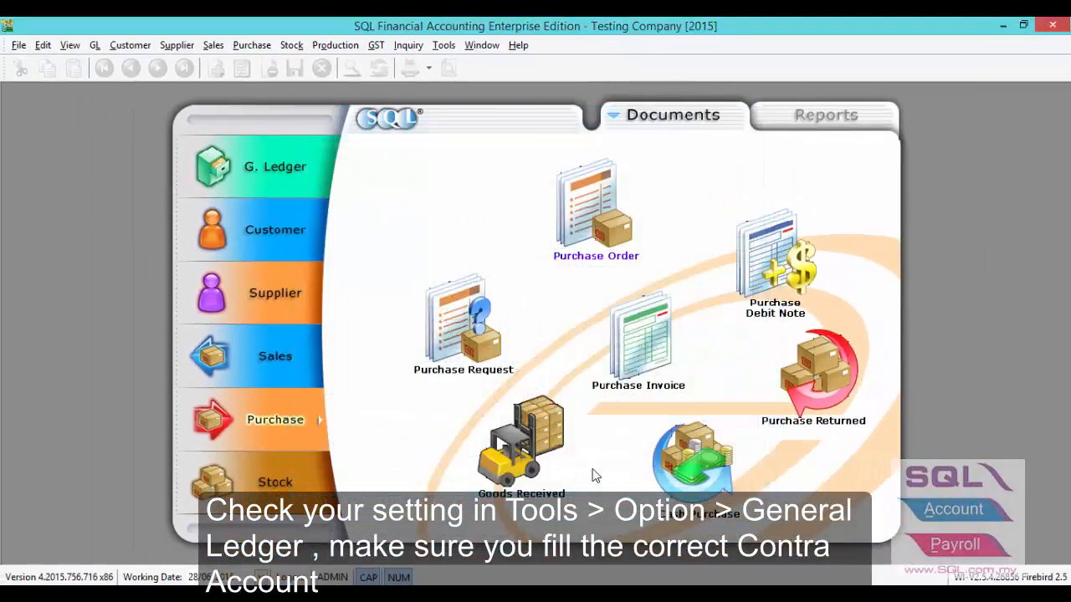
left_click(130, 45)
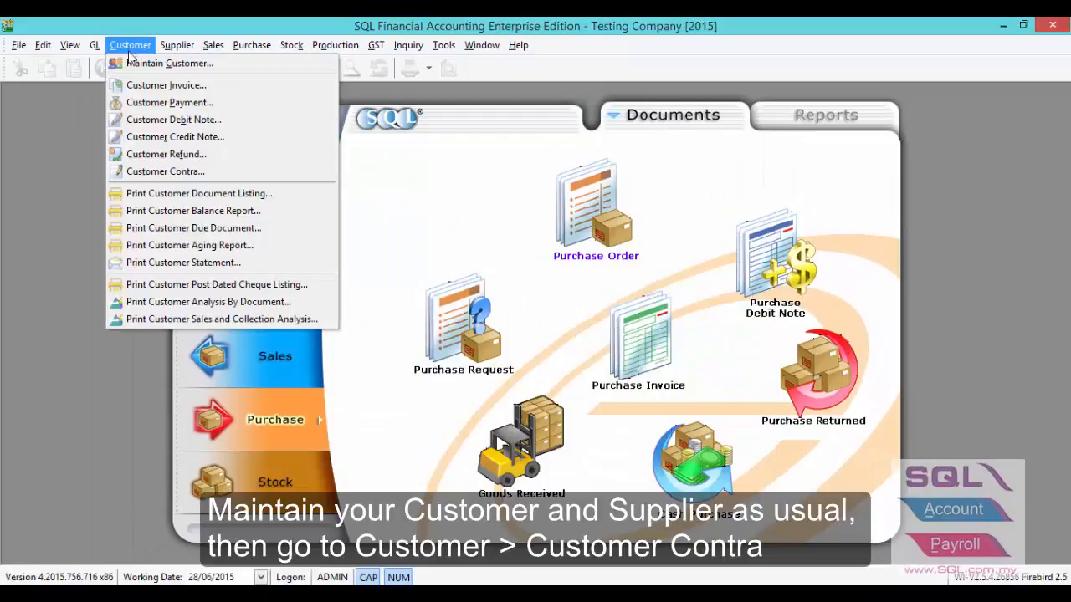
Start a customer contra for 300-A0004 ABC SDN BHD with contra amount 150 against IV-00099.
left_click(164, 171)
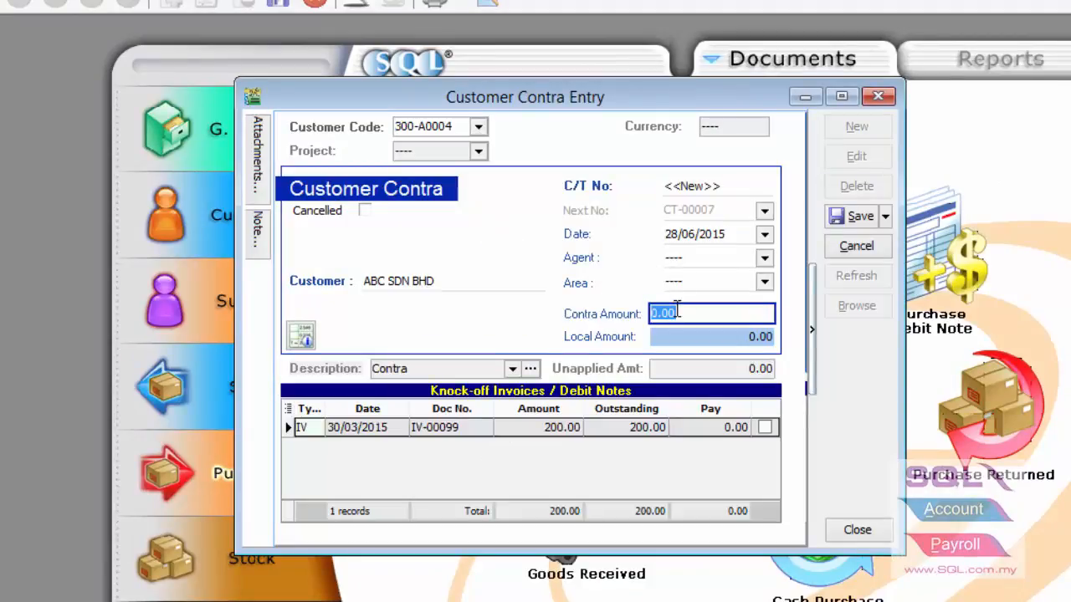
type("159")
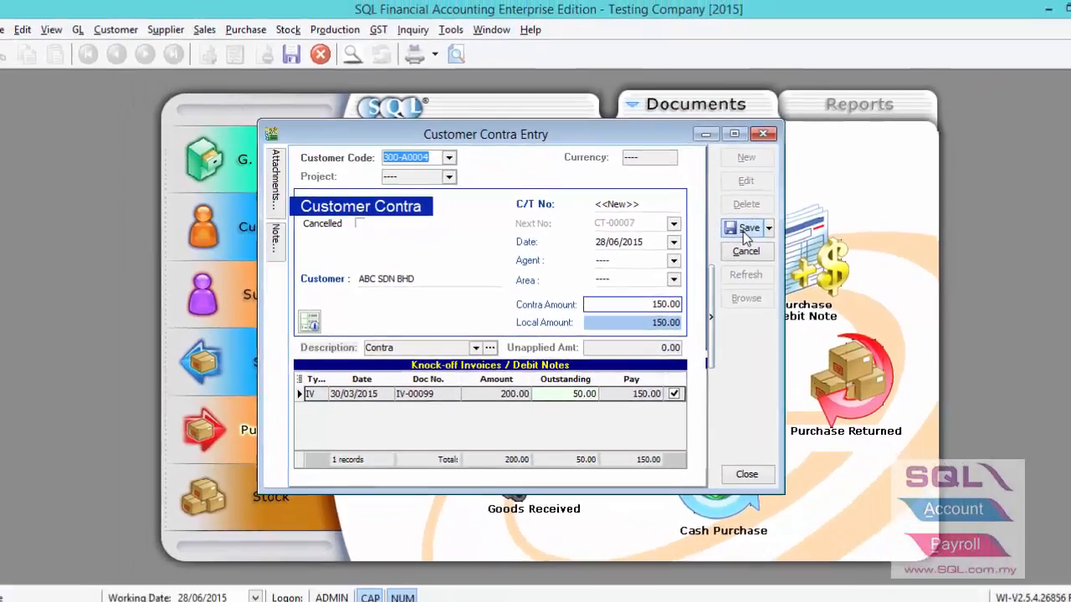
Save the customer contra as CT-00007 and close its entry window.
left_click(746, 228)
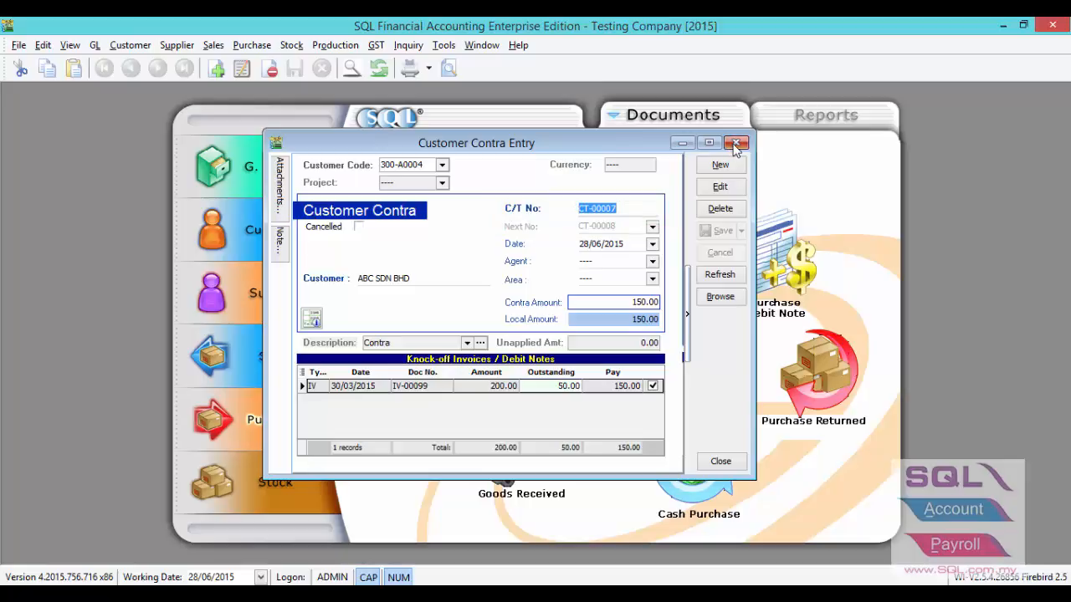
left_click(736, 144)
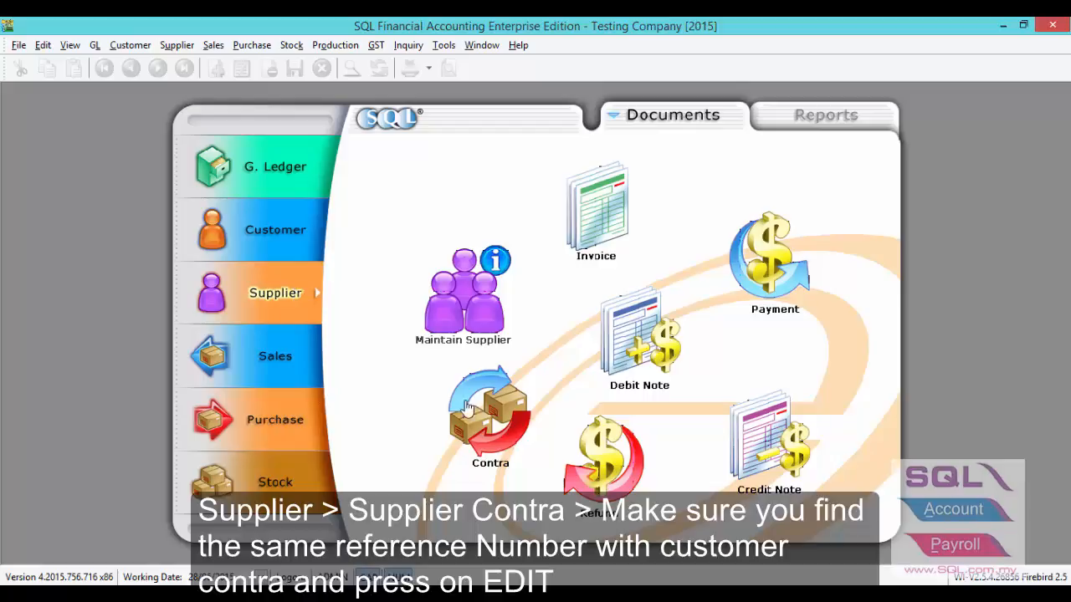
Show the supplier contra list and select the matching CT-00007 entry of 150.
left_click(489, 415)
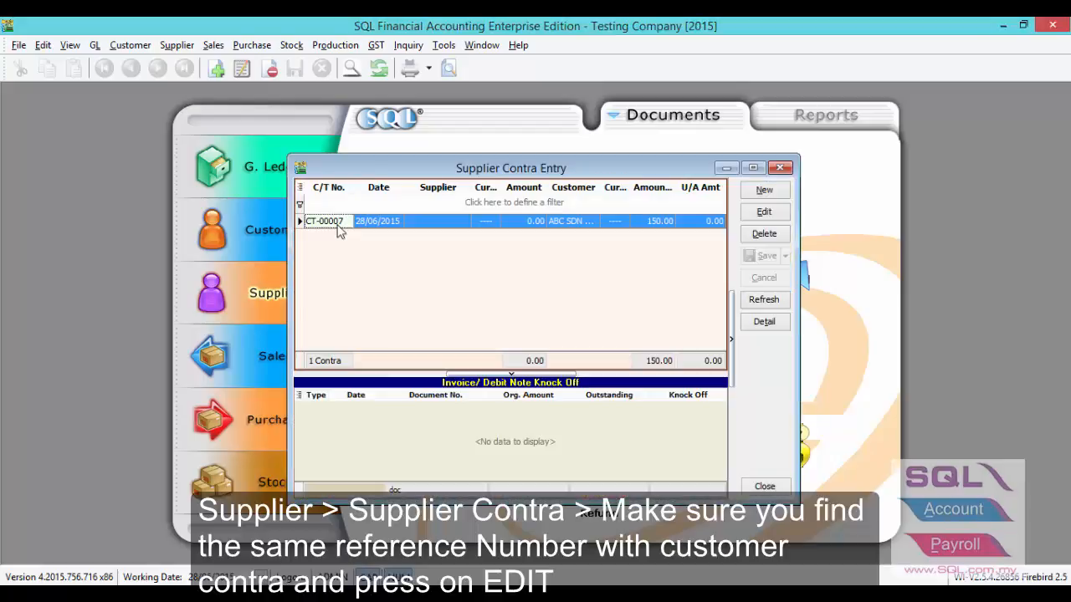
mouse_move(348, 251)
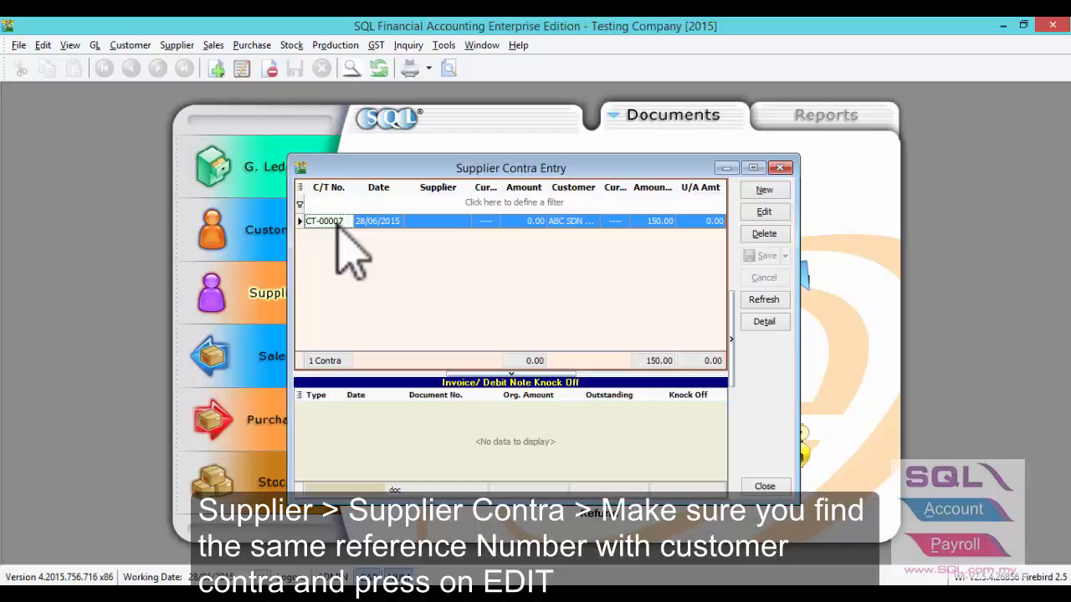
mouse_move(661, 268)
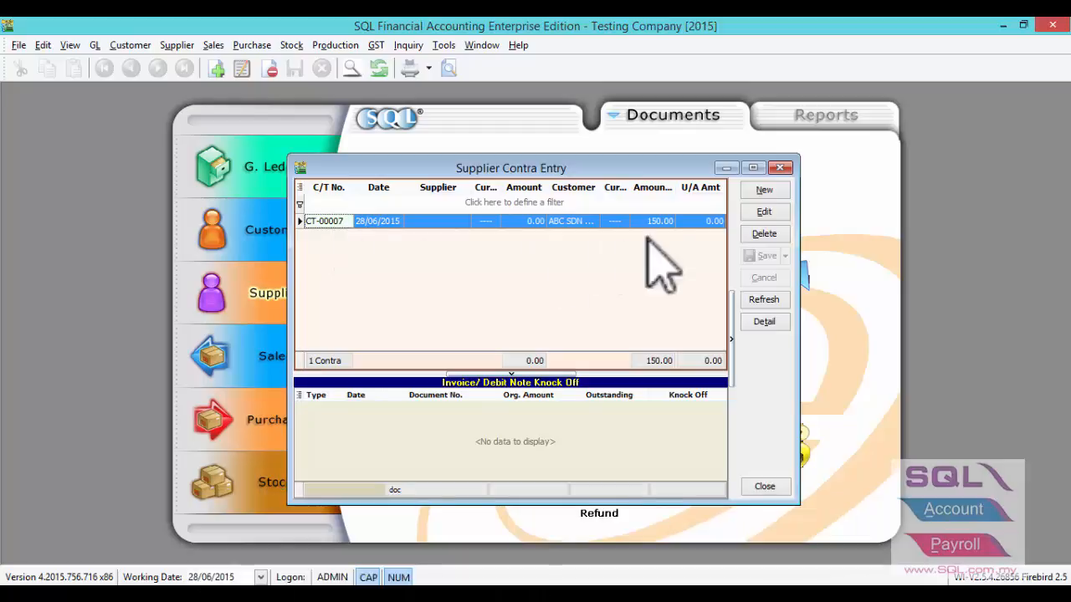
left_click(763, 211)
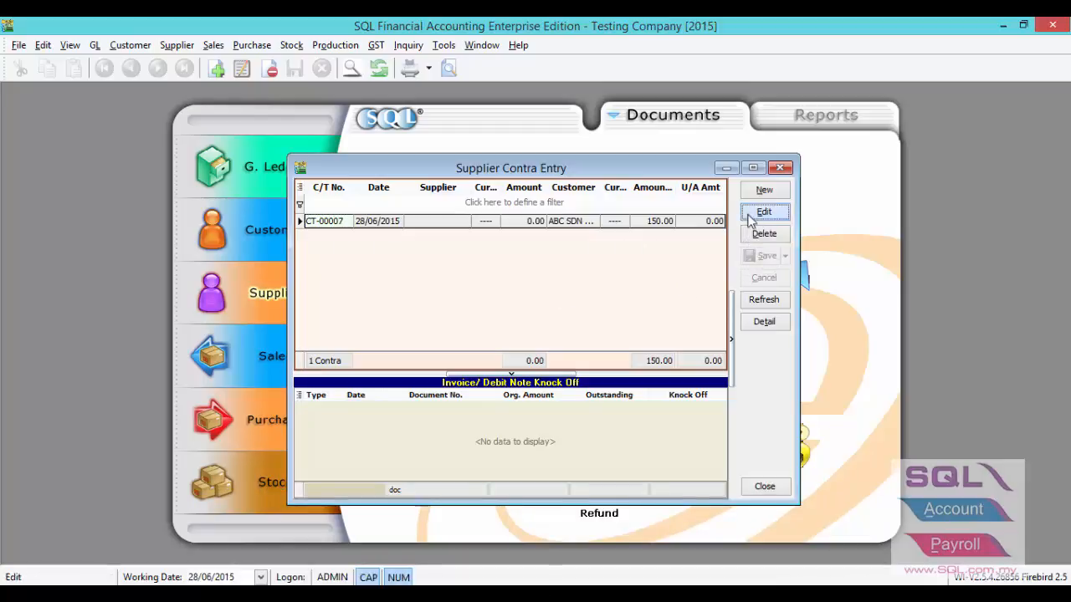
Edit supplier contra CT-00007 to 150 and knock off PI-00029 in full.
left_click(763, 211)
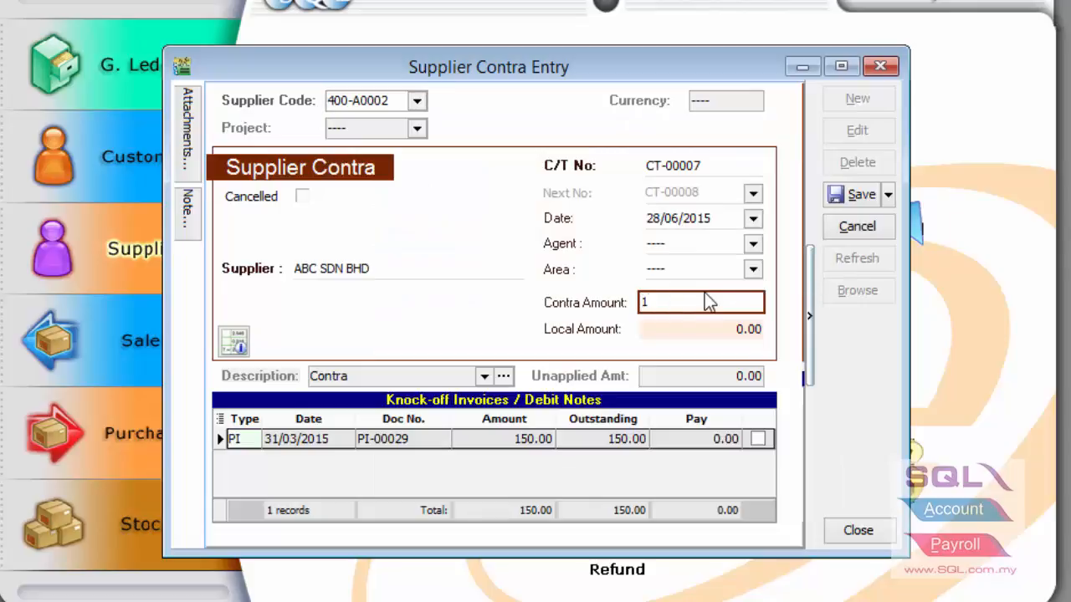
type("150")
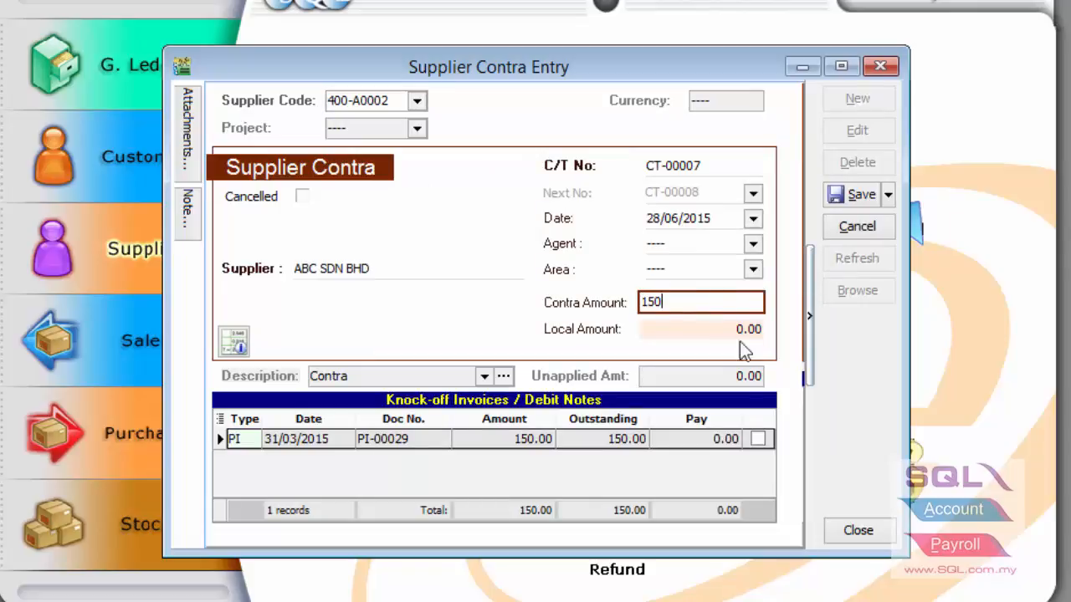
left_click(758, 438)
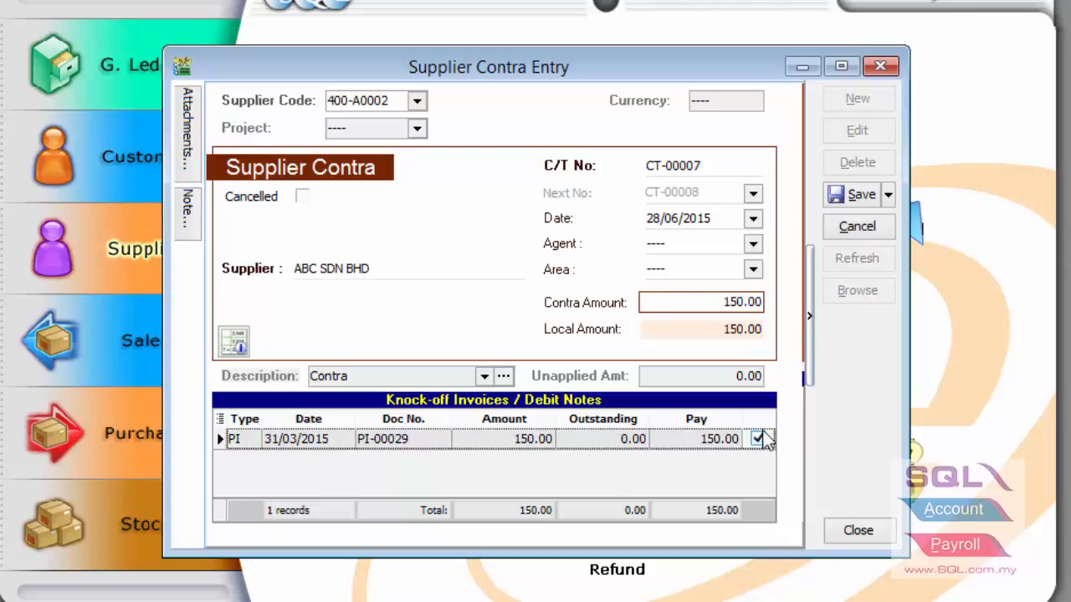